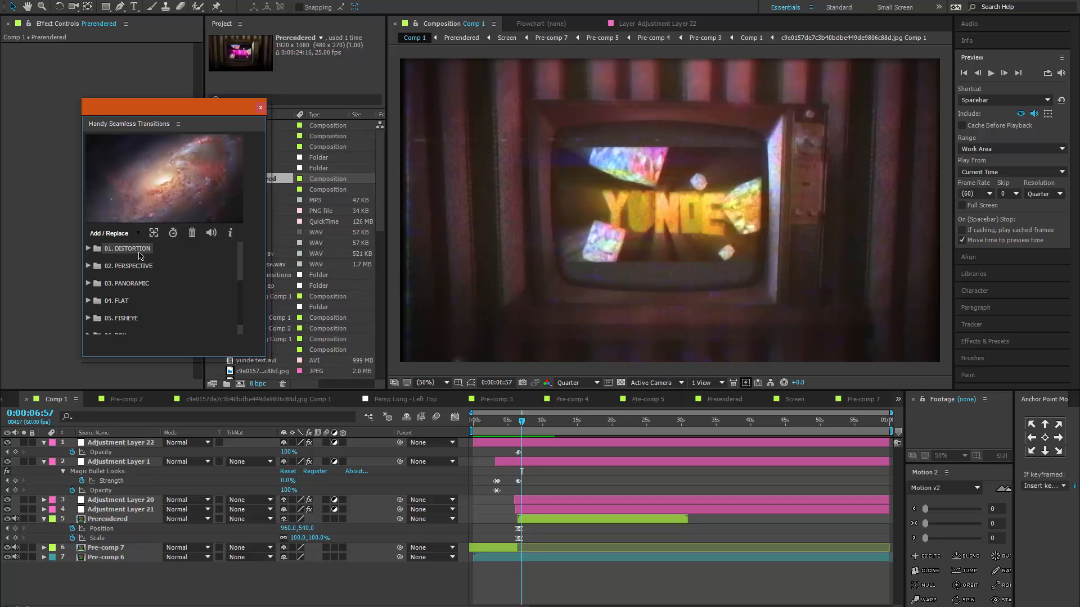
Expand 01. DISTORTION and its Distortion Hyper Zoom group to list zoom-in and zoom-out presets
click(90, 248)
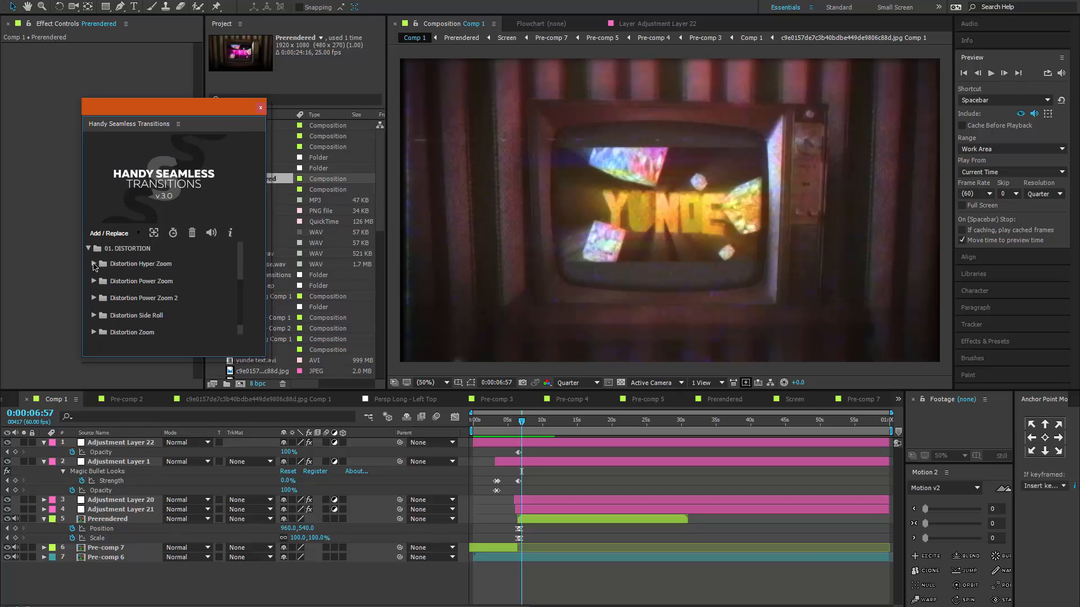
click(93, 263)
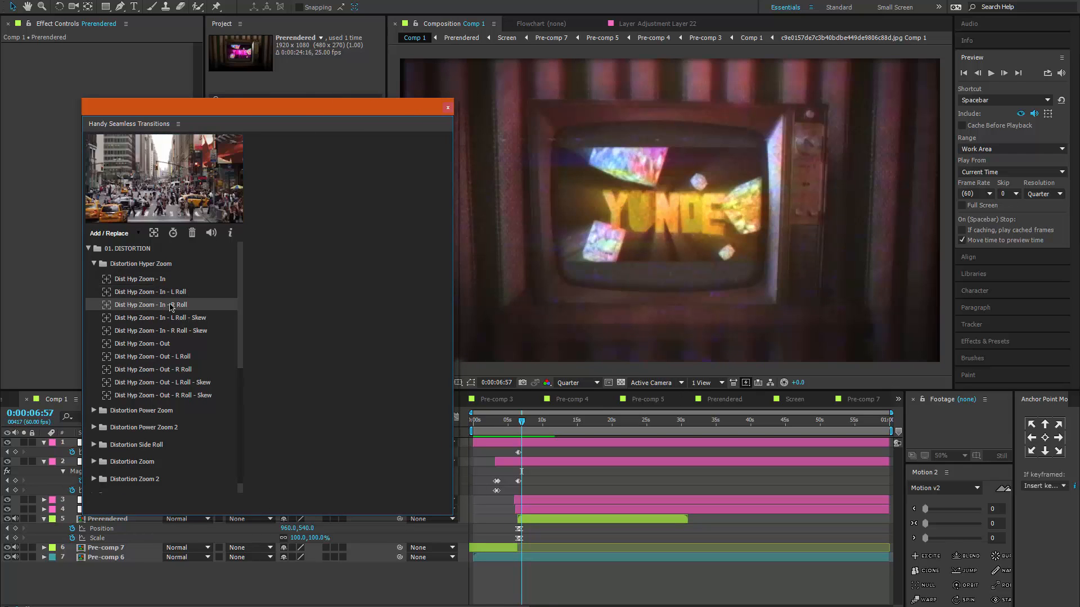
Expand the Distortion Power Zoom and Power Zoom 2 folders to show their presets
click(161, 331)
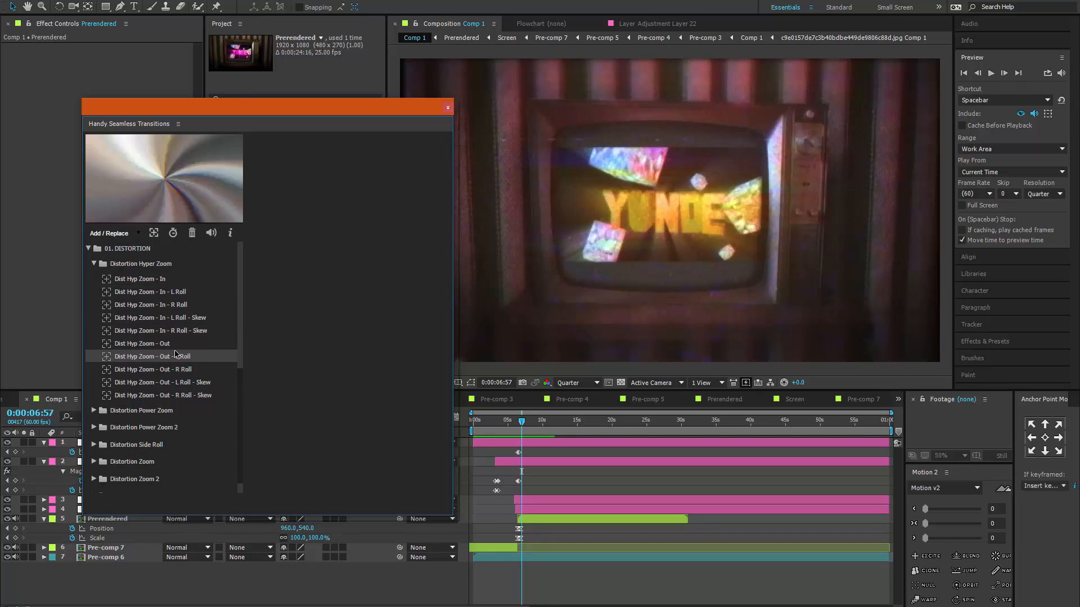
click(163, 395)
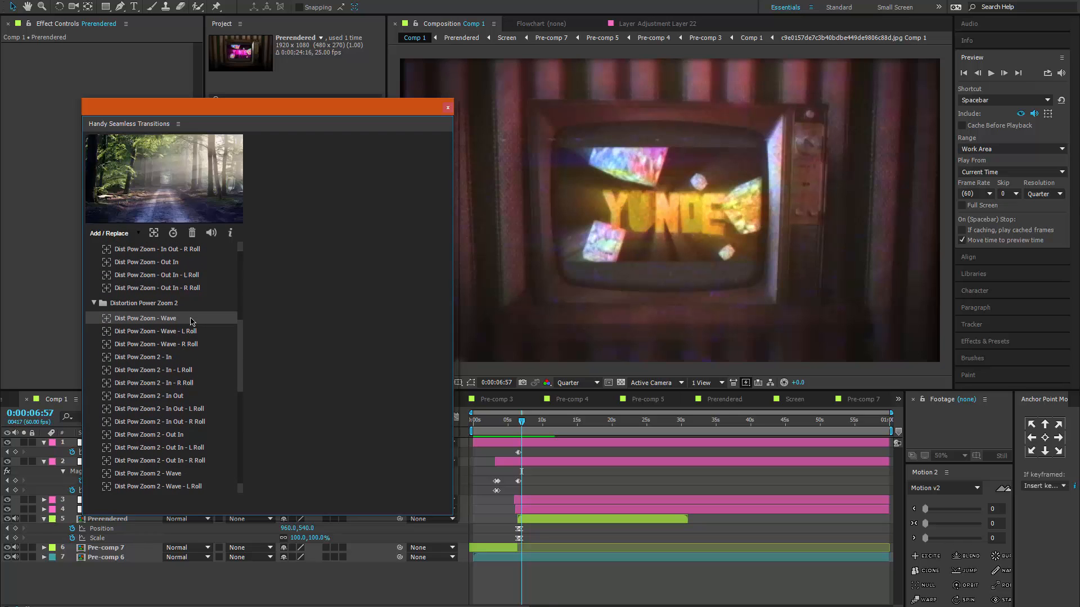
mouse_move(191, 343)
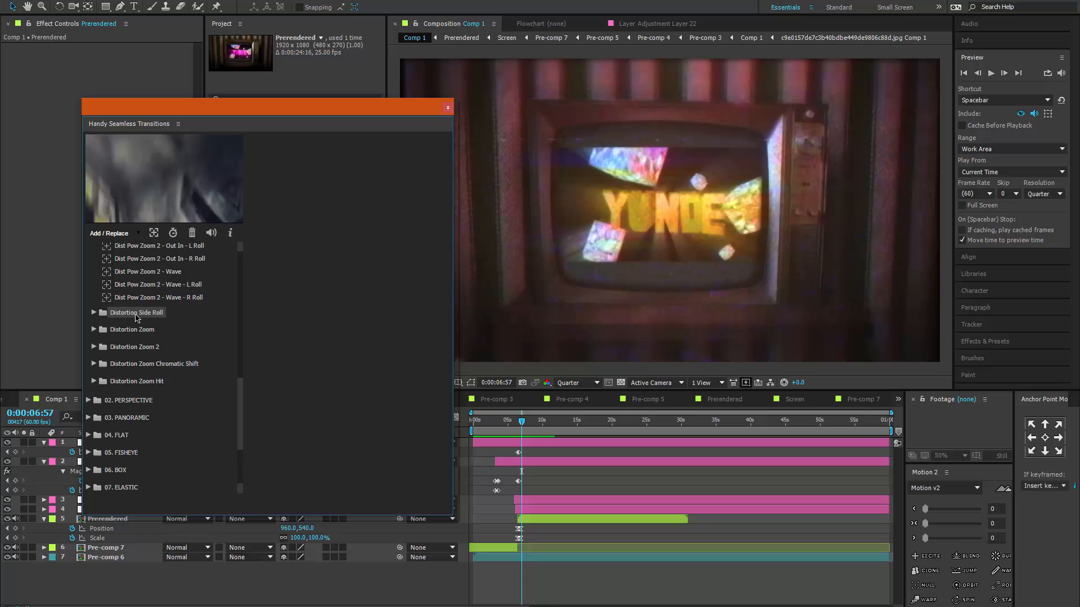
Expand Distortion Side Roll and scroll down to the Perspective through Overlay categories
click(136, 312)
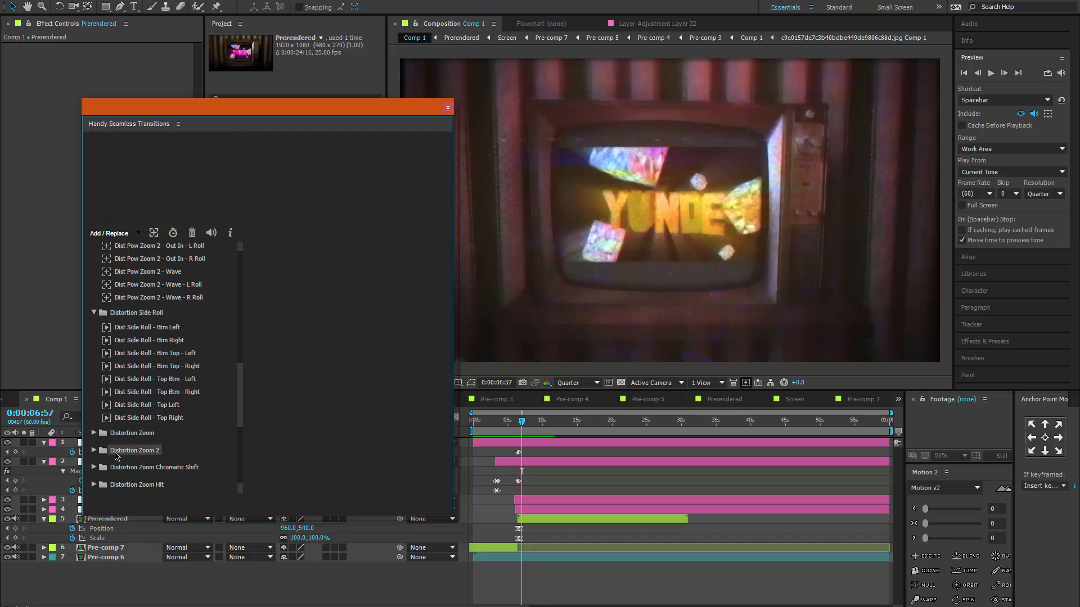
mouse_move(132, 469)
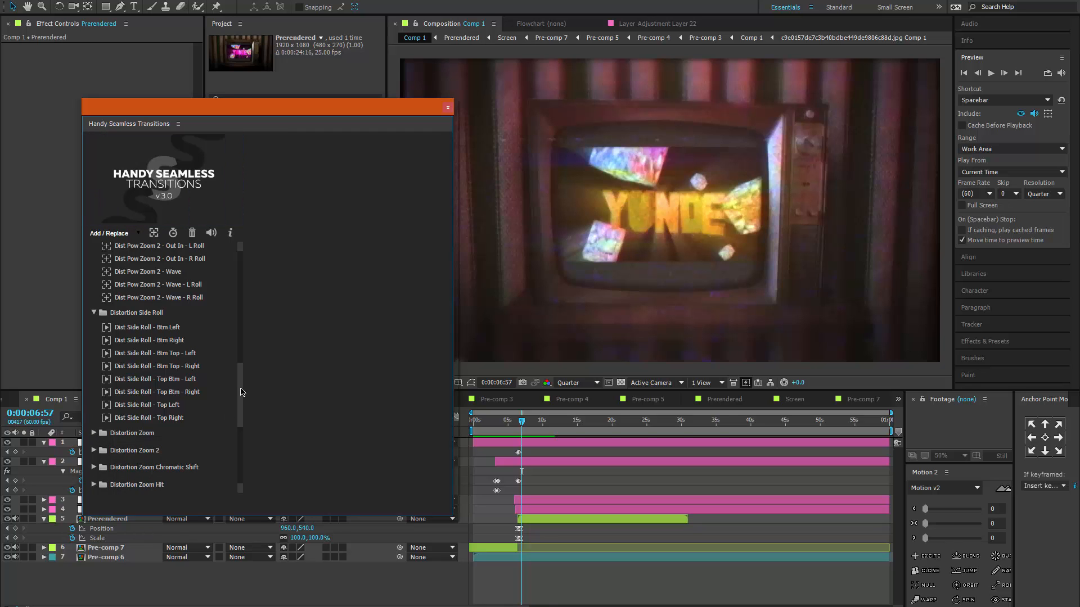
scroll(down, 3)
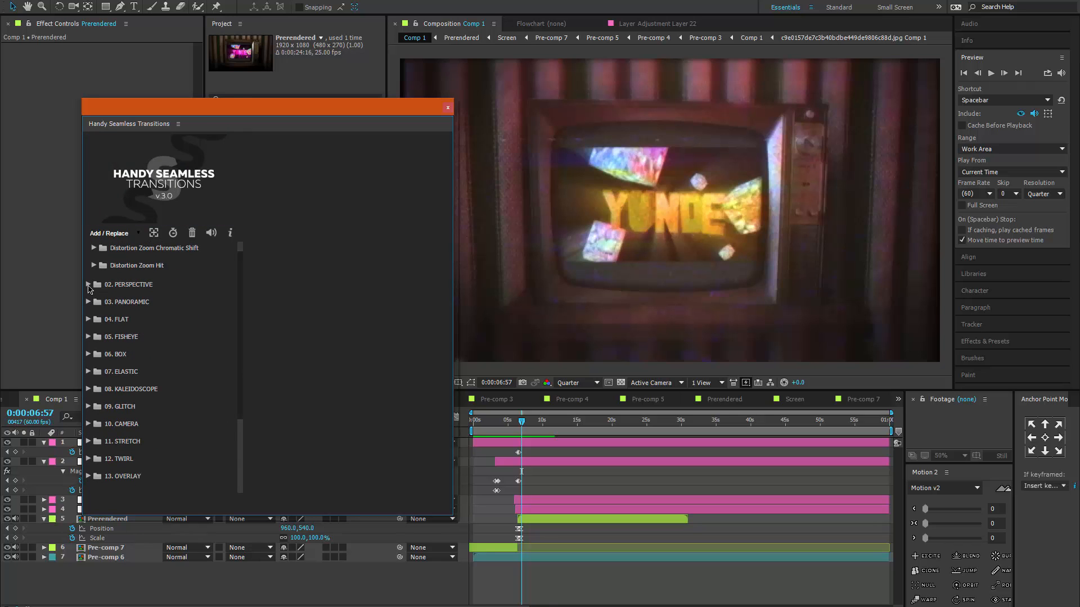
Expand the 02. PERSPECTIVE and 04. FLAT categories, revealing Flat Bounce through Flat Zoom Hit
click(88, 285)
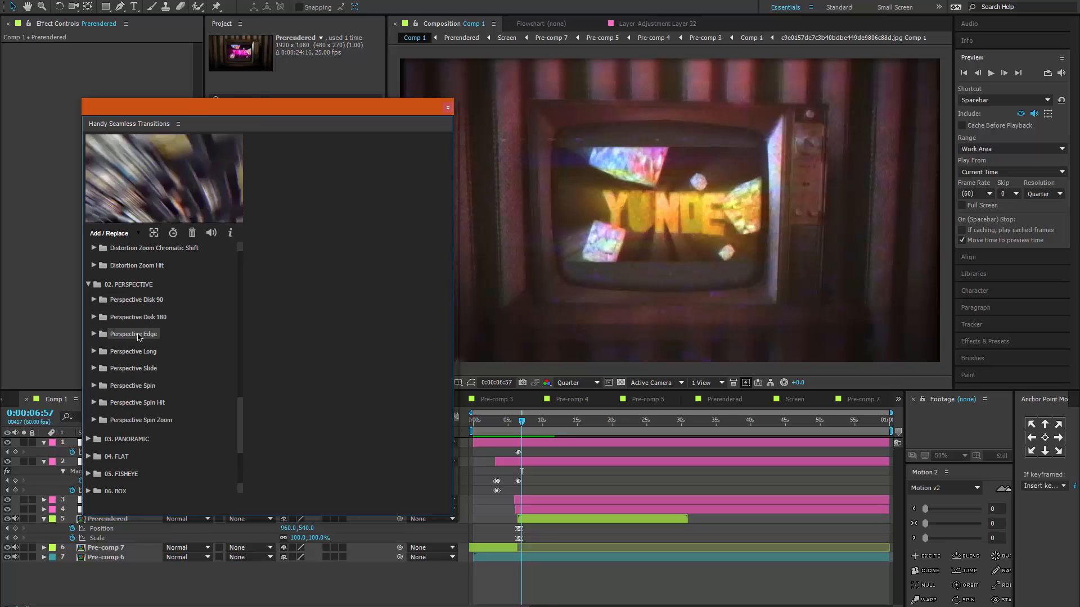
mouse_move(132, 368)
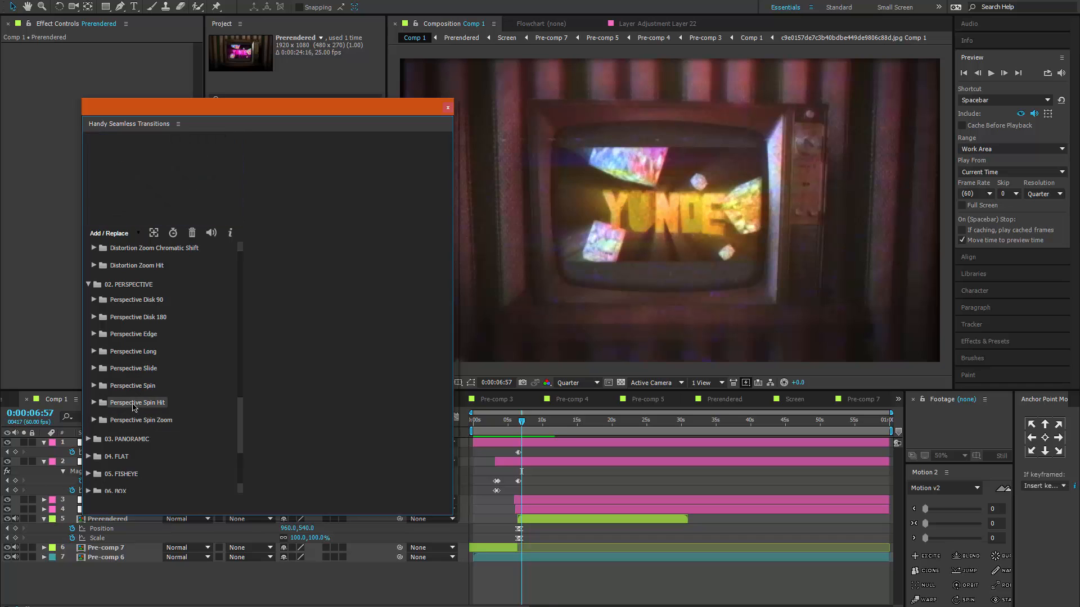
click(127, 439)
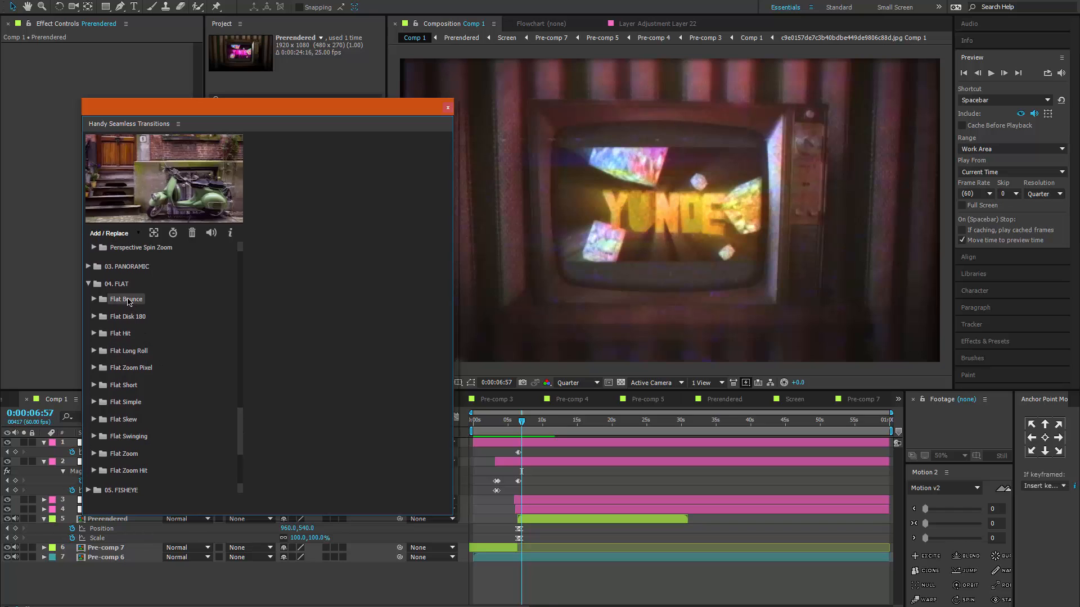
Expand the Flat Short and Flat Simple groups and scroll through their directional presets
click(128, 350)
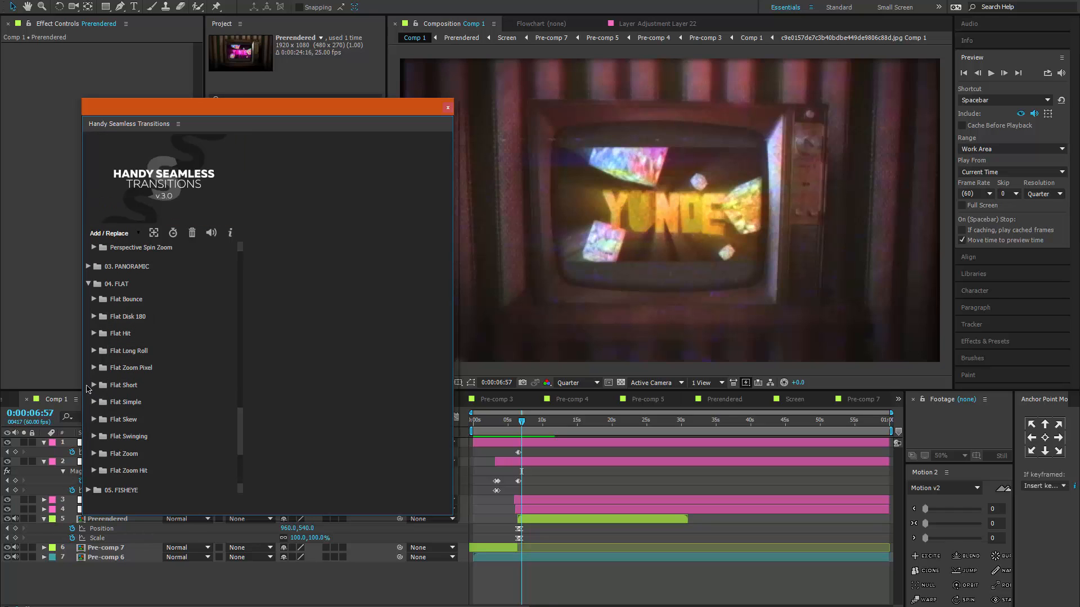
click(93, 385)
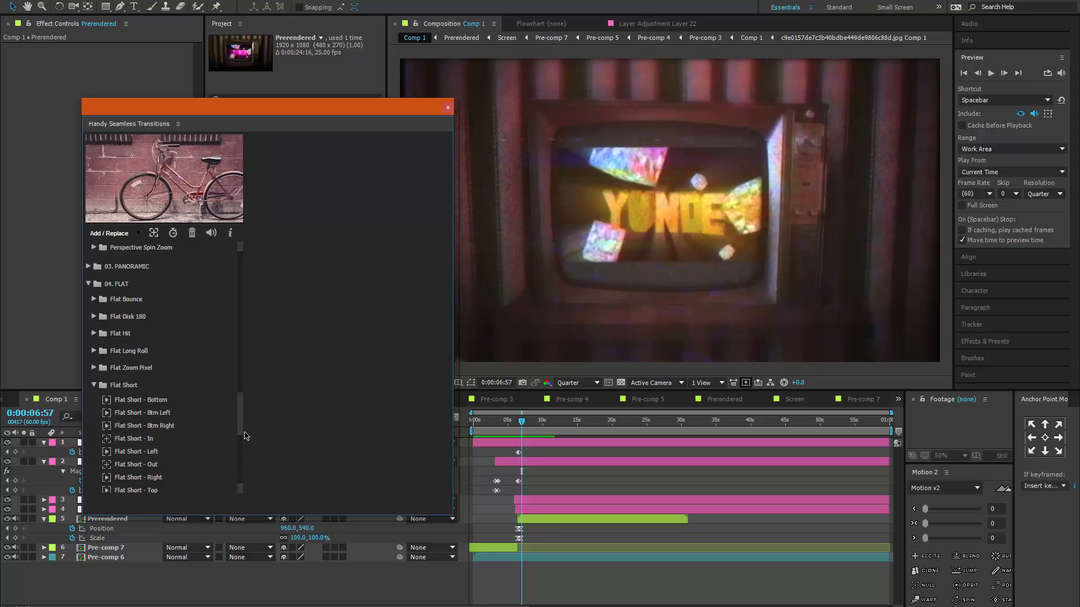
scroll(down, 3)
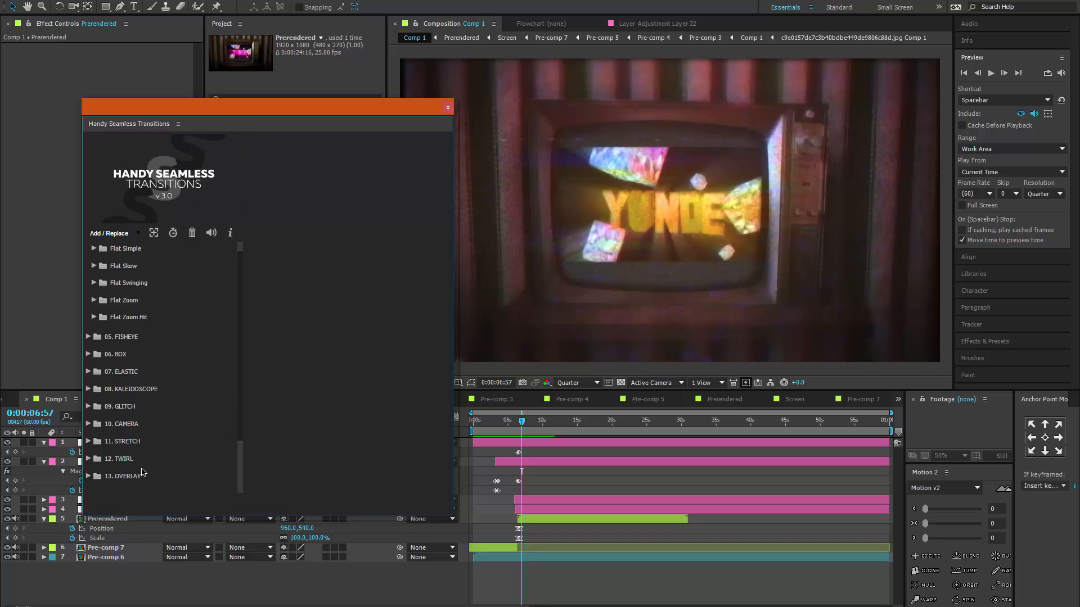
scroll(down, 3)
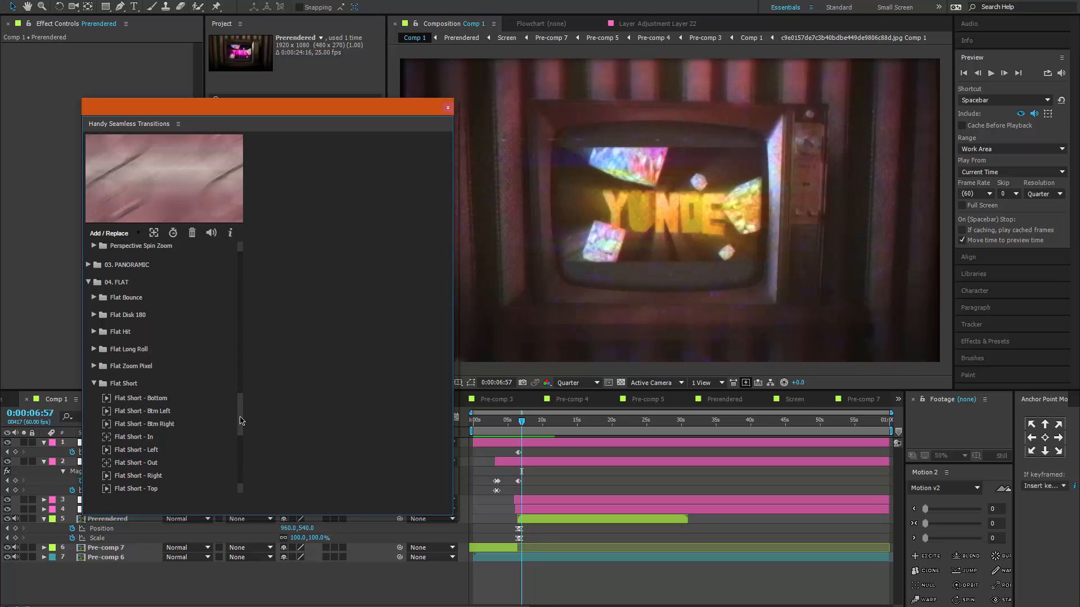
scroll(down, 3)
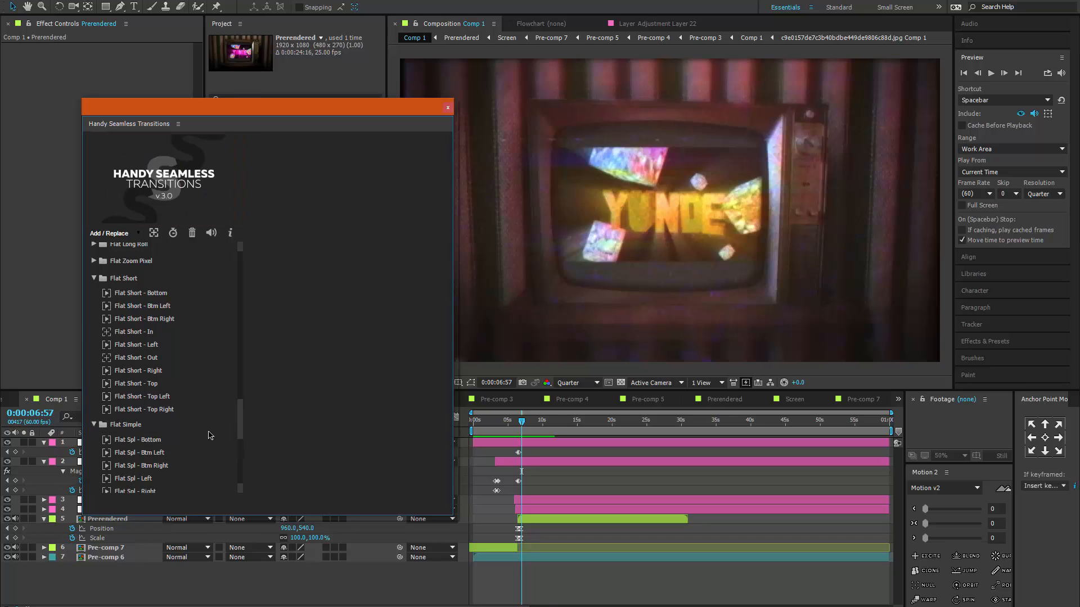
scroll(down, 3)
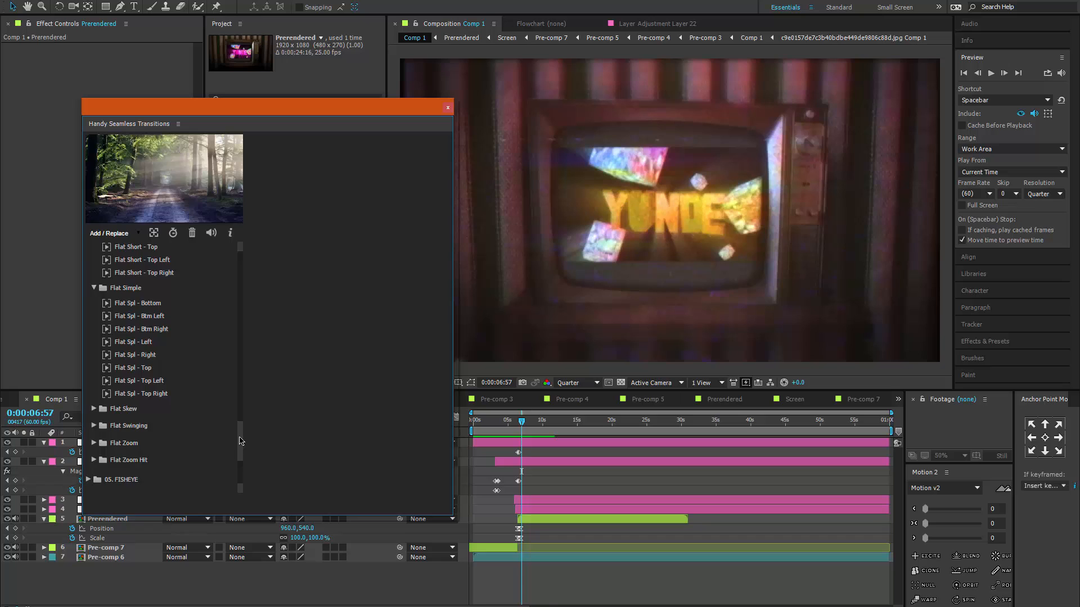
scroll(down, 3)
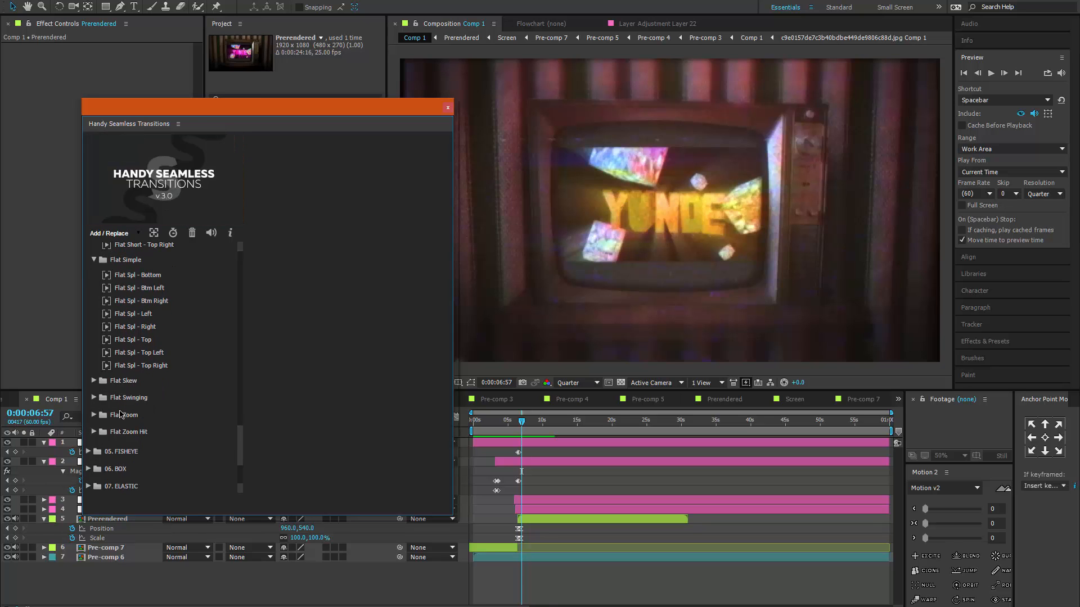
Expand Flat Zoom and scroll through its zoom in/out roll and spin presets
click(93, 415)
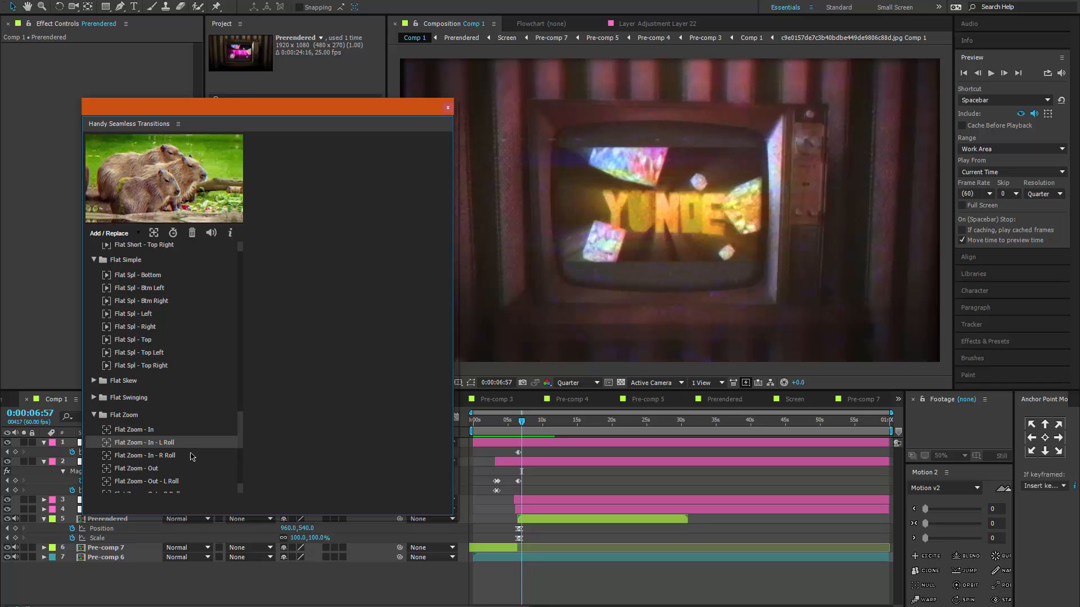
scroll(down, 3)
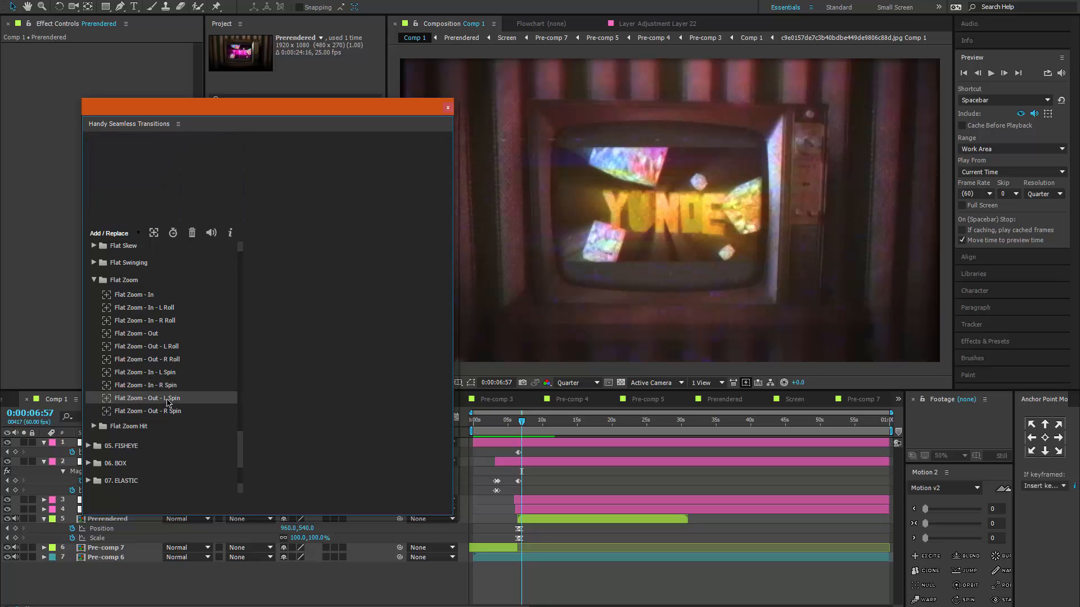
scroll(down, 3)
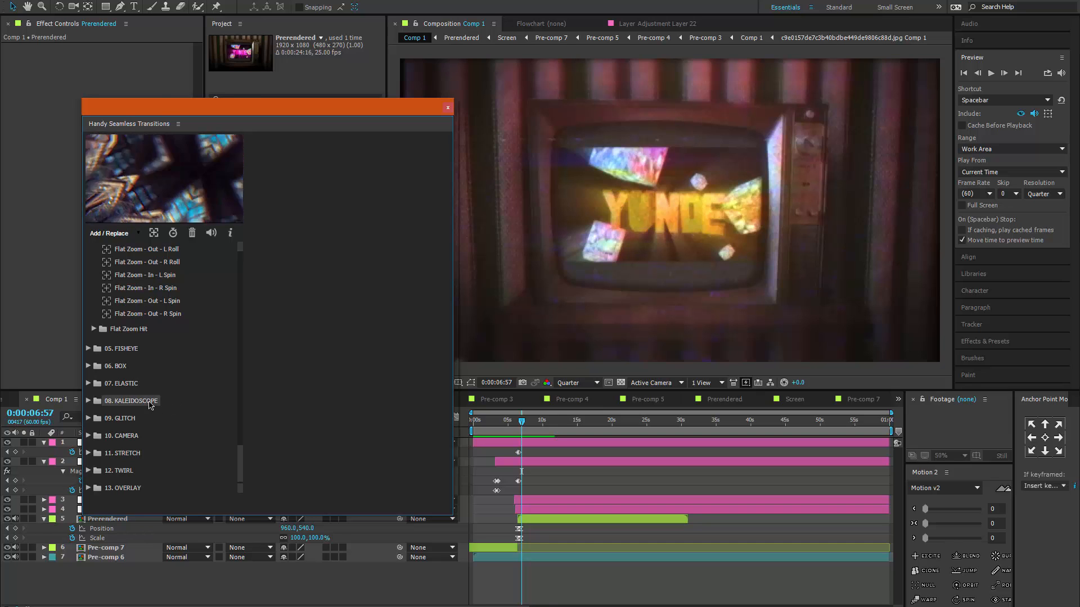
mouse_move(116, 365)
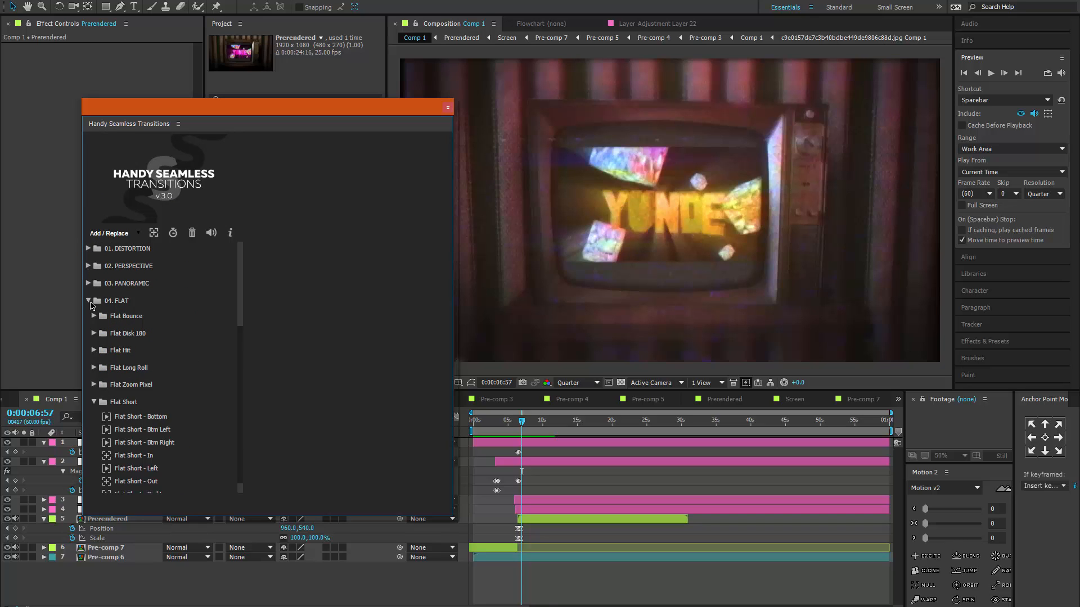
Collapse 04. FLAT to return to the top-level list, Distortion through Overlay
click(88, 301)
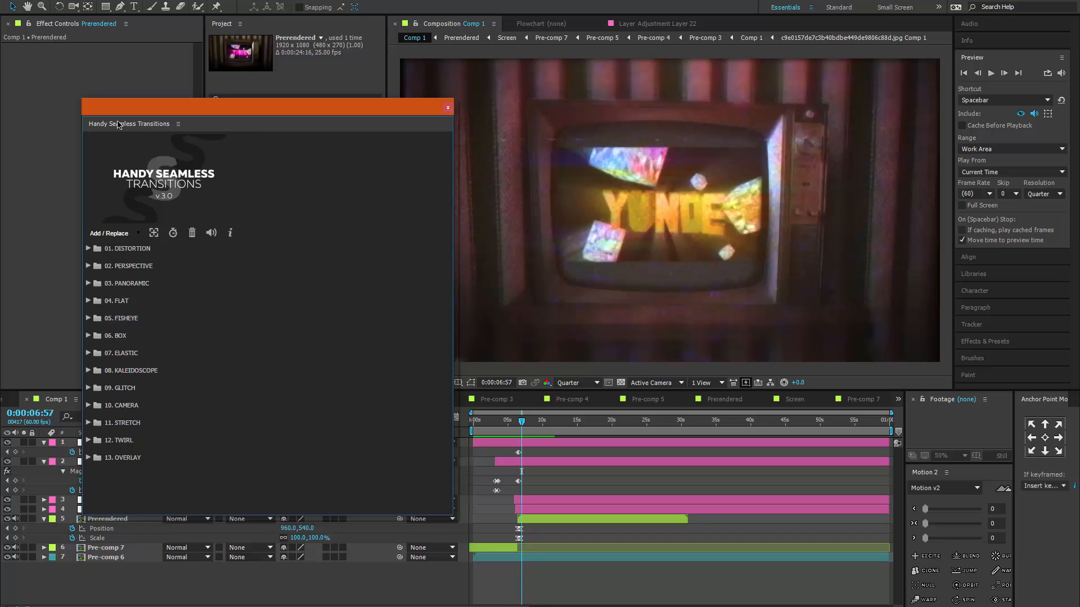
mouse_move(139, 154)
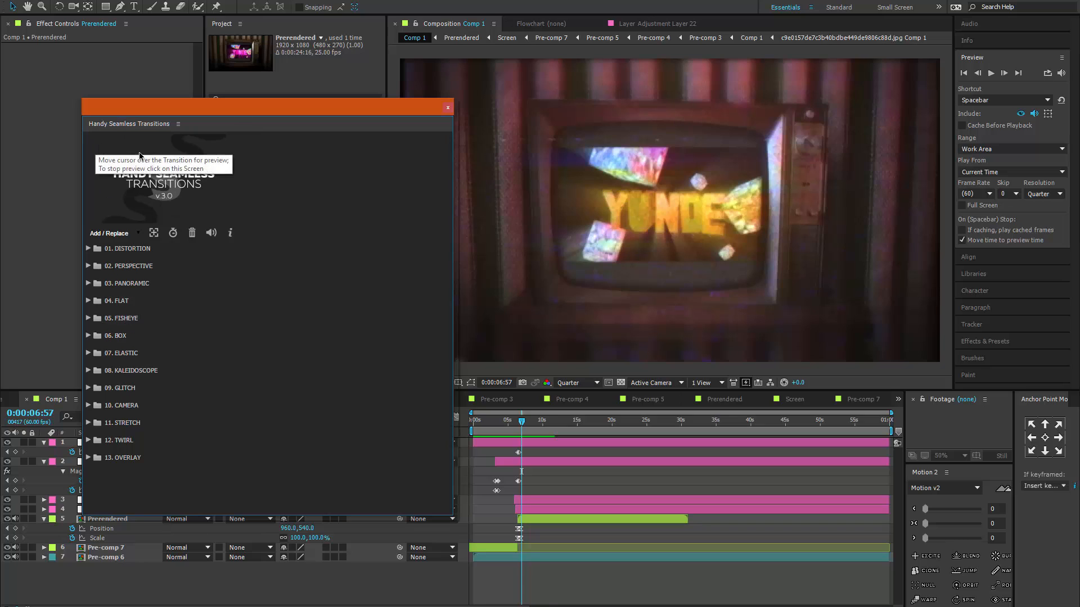